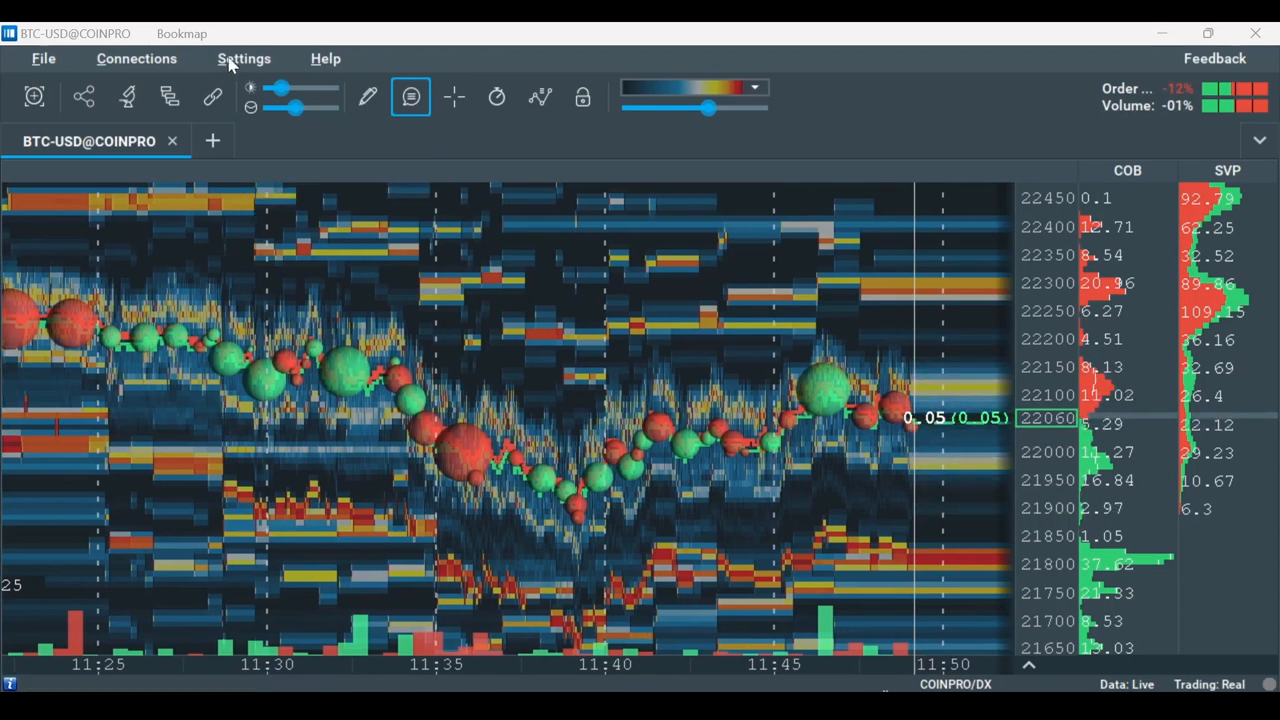
Browse and close the plugins manager, then open the Connections menu.
{"action": "left_click", "coordinate": [244, 58]}
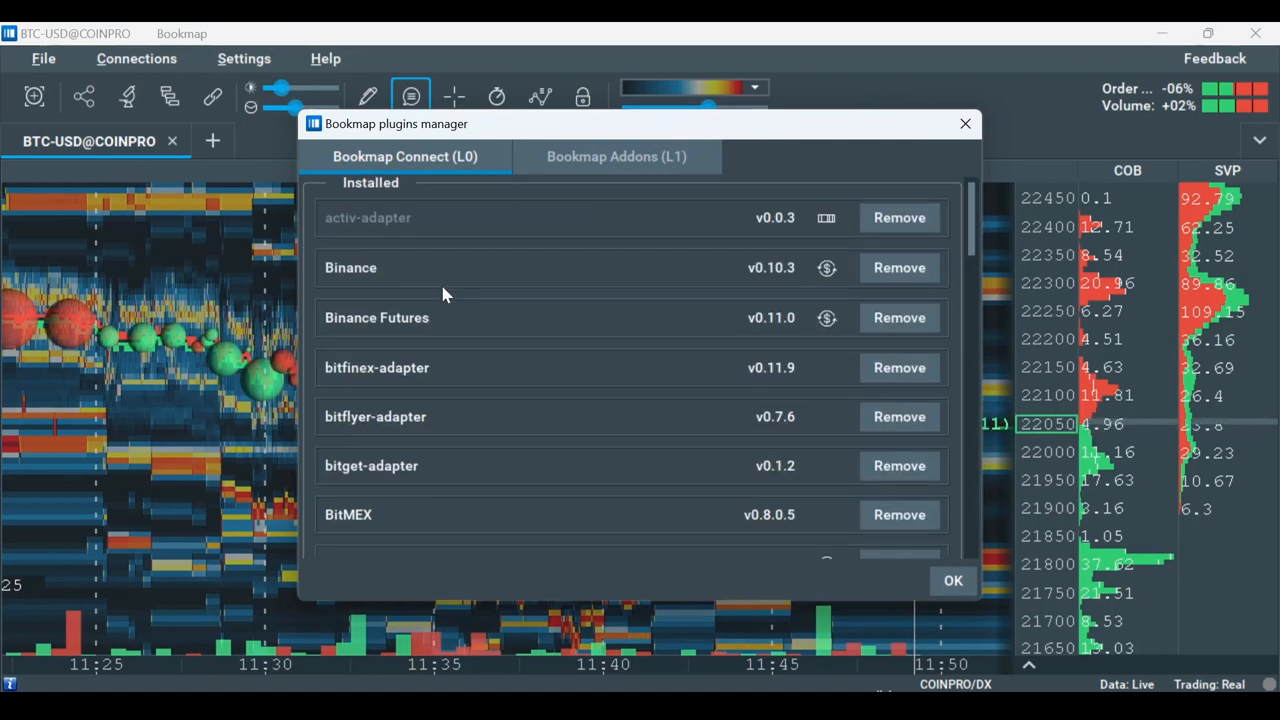
{"action": "scroll", "scroll_direction": "down", "scroll_amount": 3}
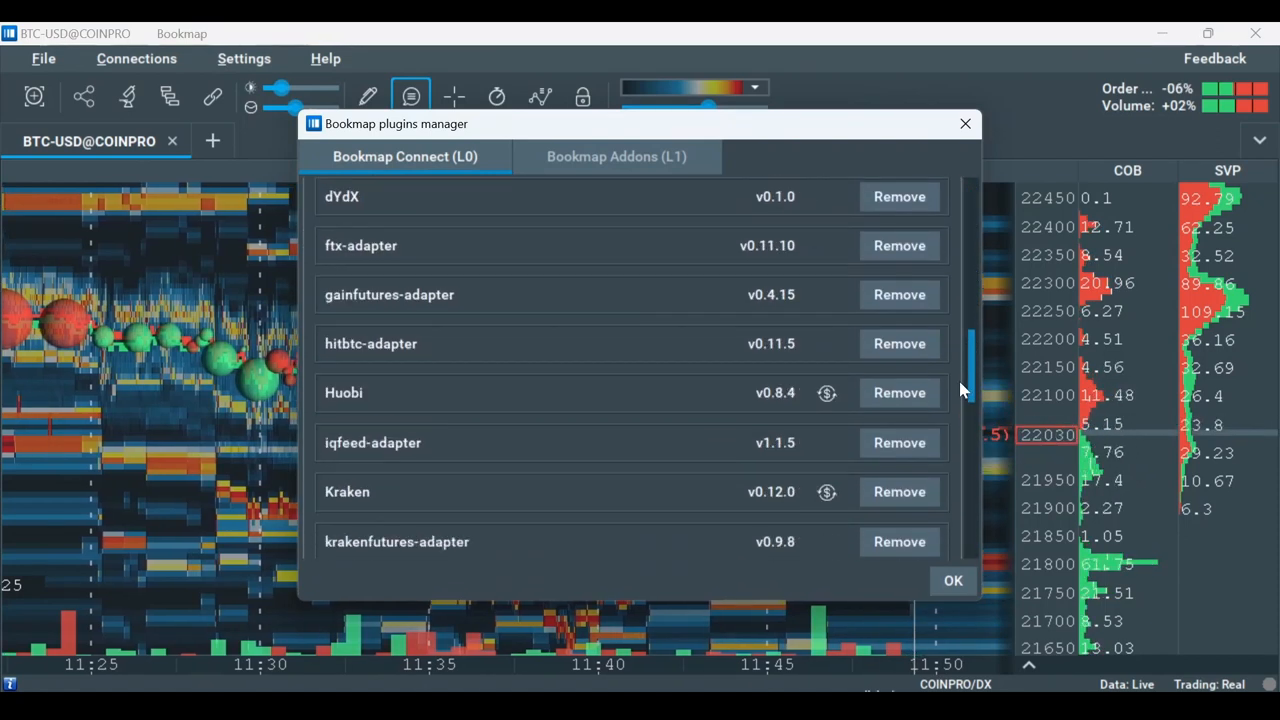
{"action": "scroll", "scroll_direction": "down", "scroll_amount": 3}
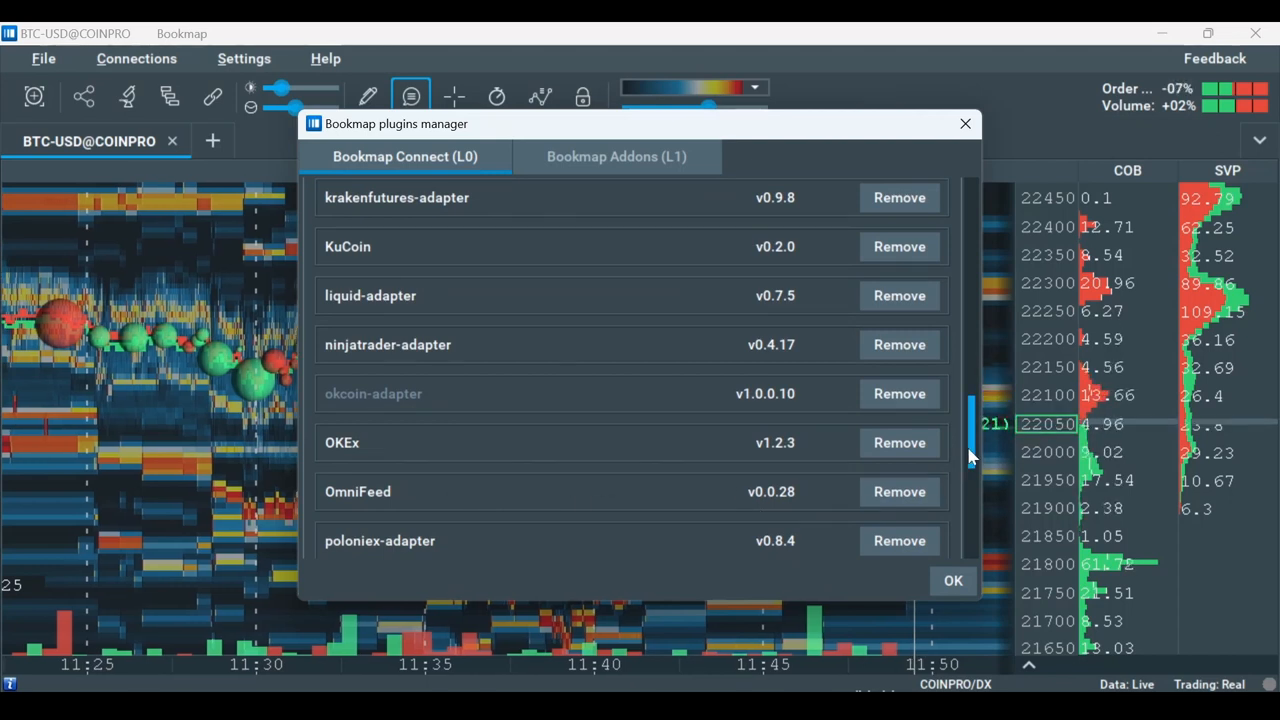
{"action": "scroll", "scroll_direction": "down", "scroll_amount": 3}
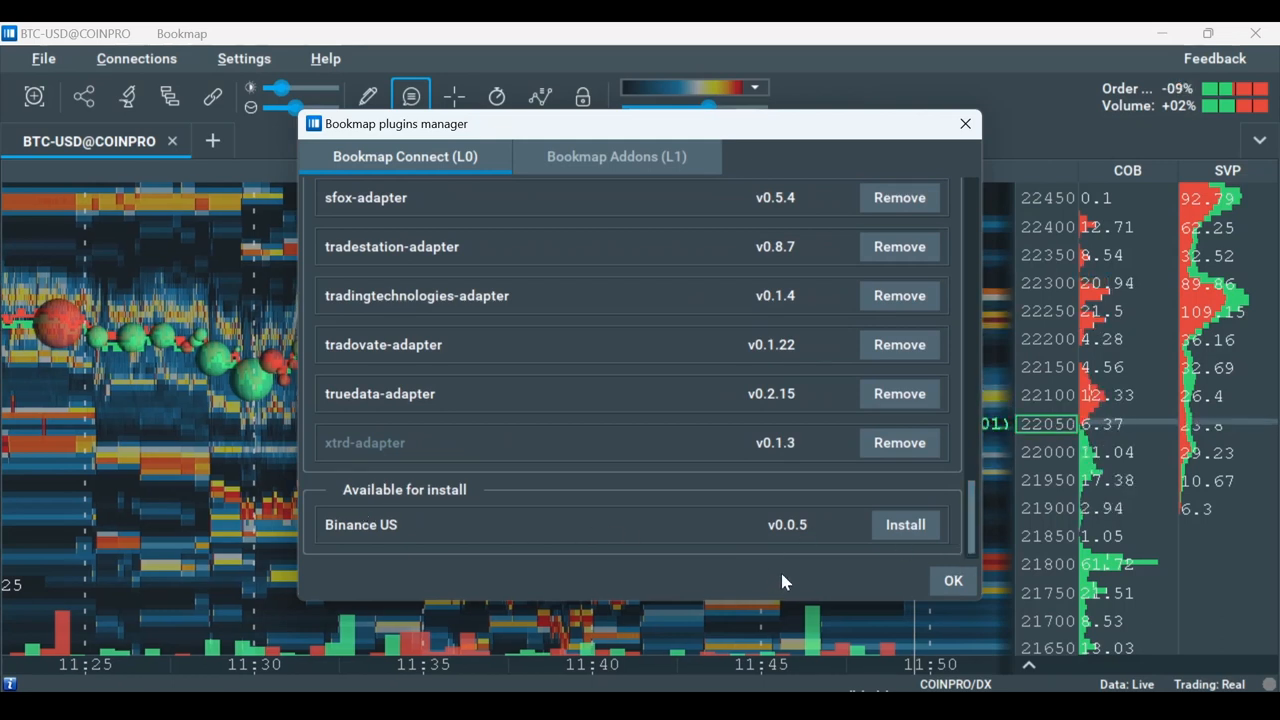
{"action": "left_click", "coordinate": [952, 580]}
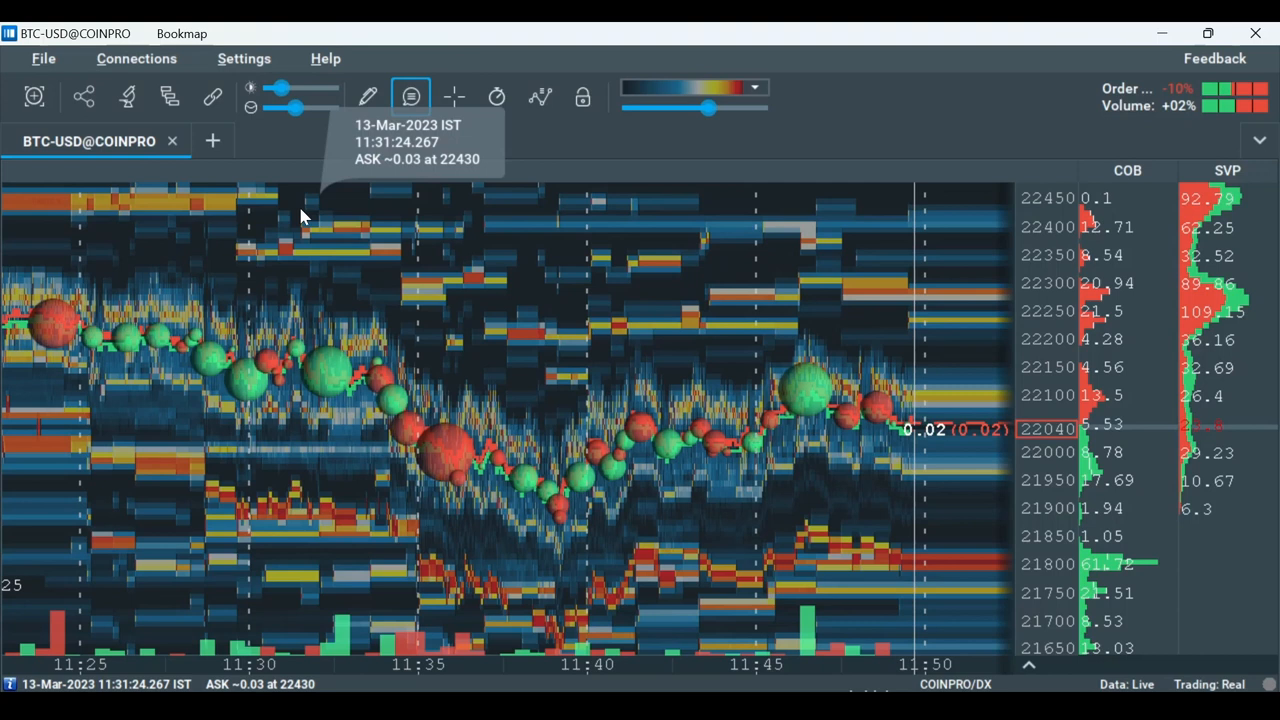
{"action": "left_click", "coordinate": [136, 58]}
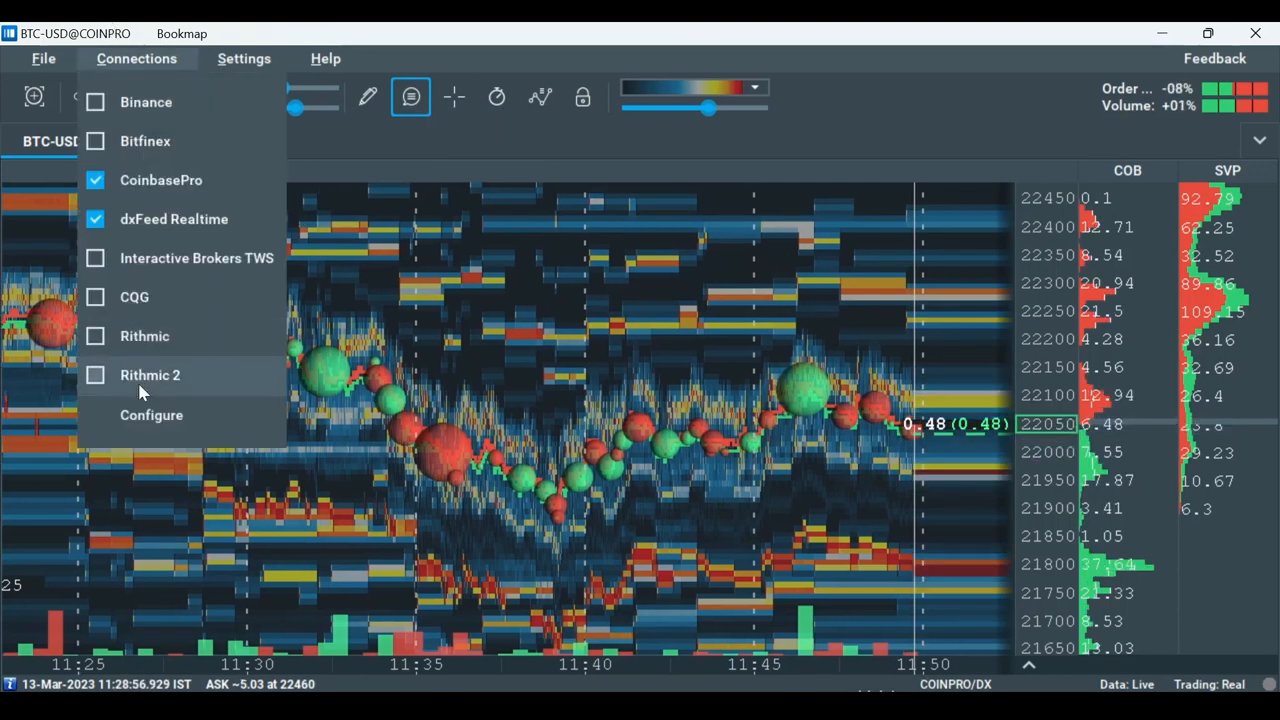
Open the connection configuration, add a new connection and open its platform list.
{"action": "left_click", "coordinate": [151, 415]}
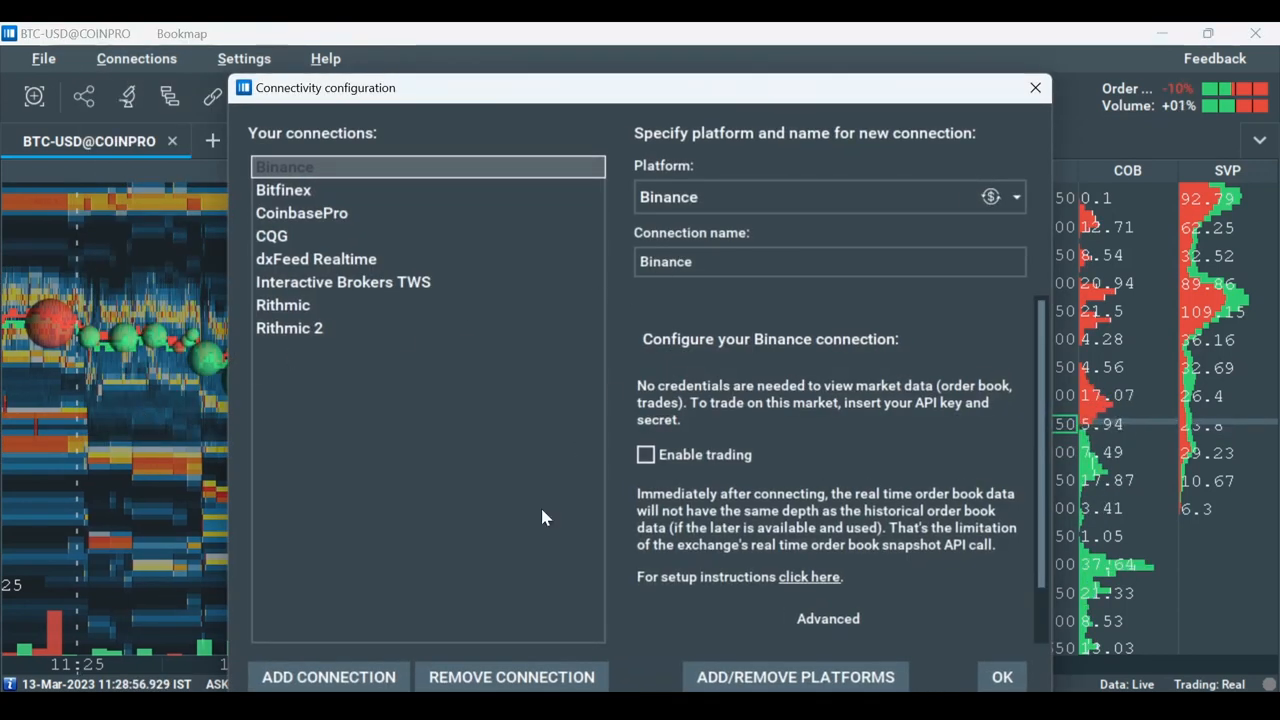
{"action": "left_click", "coordinate": [328, 677]}
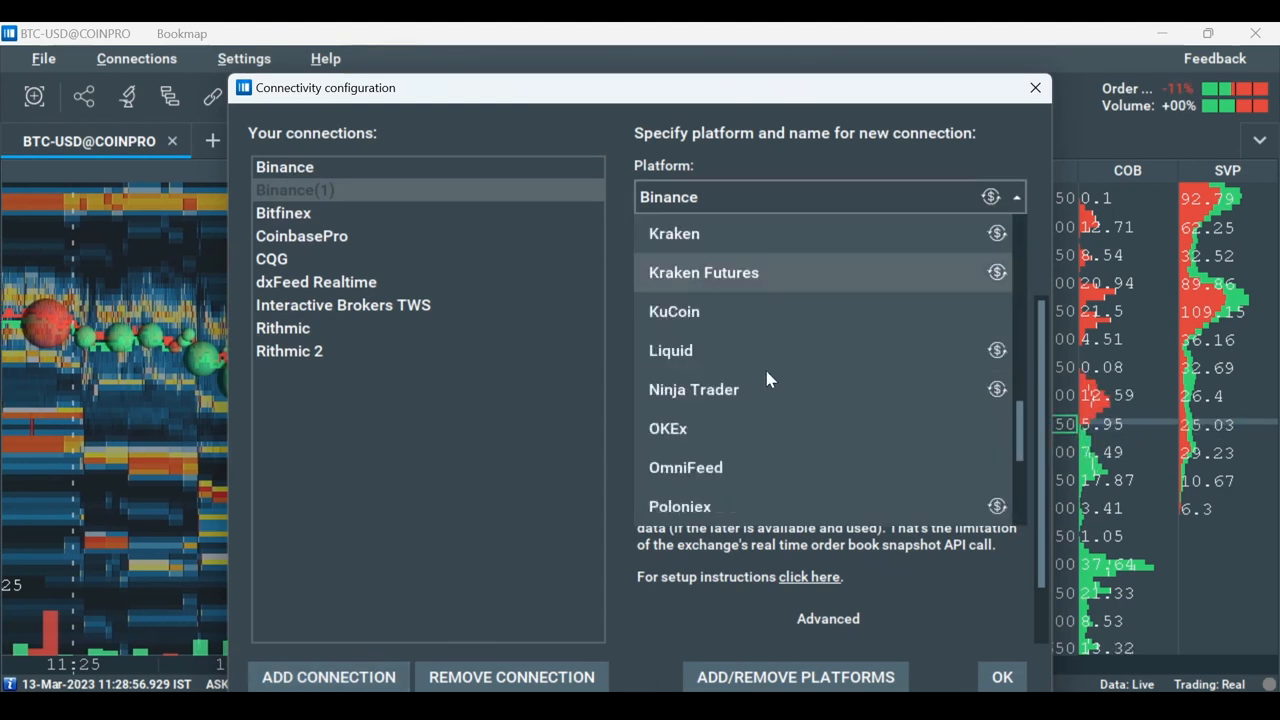
{"action": "left_click", "coordinate": [685, 467]}
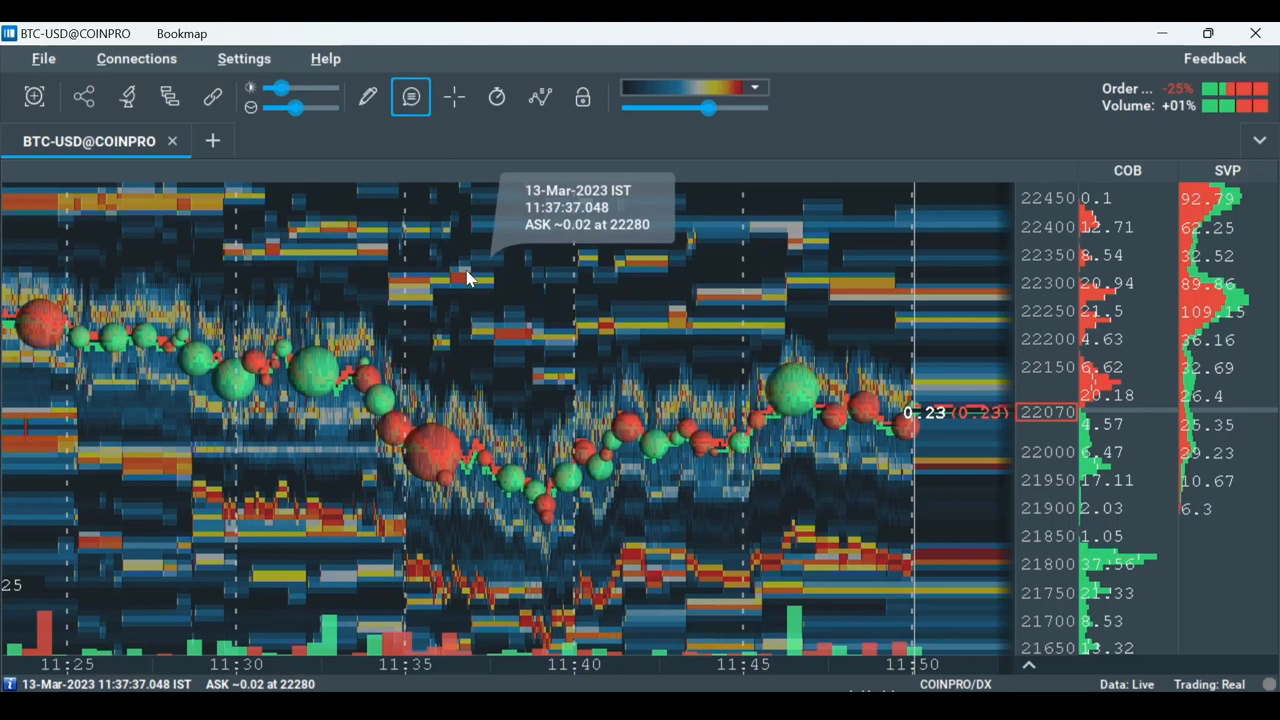
Open the Connections menu to start a new instrument subscription.
{"action": "left_click", "coordinate": [136, 58]}
{"action": "type", "text": "ESH3"}
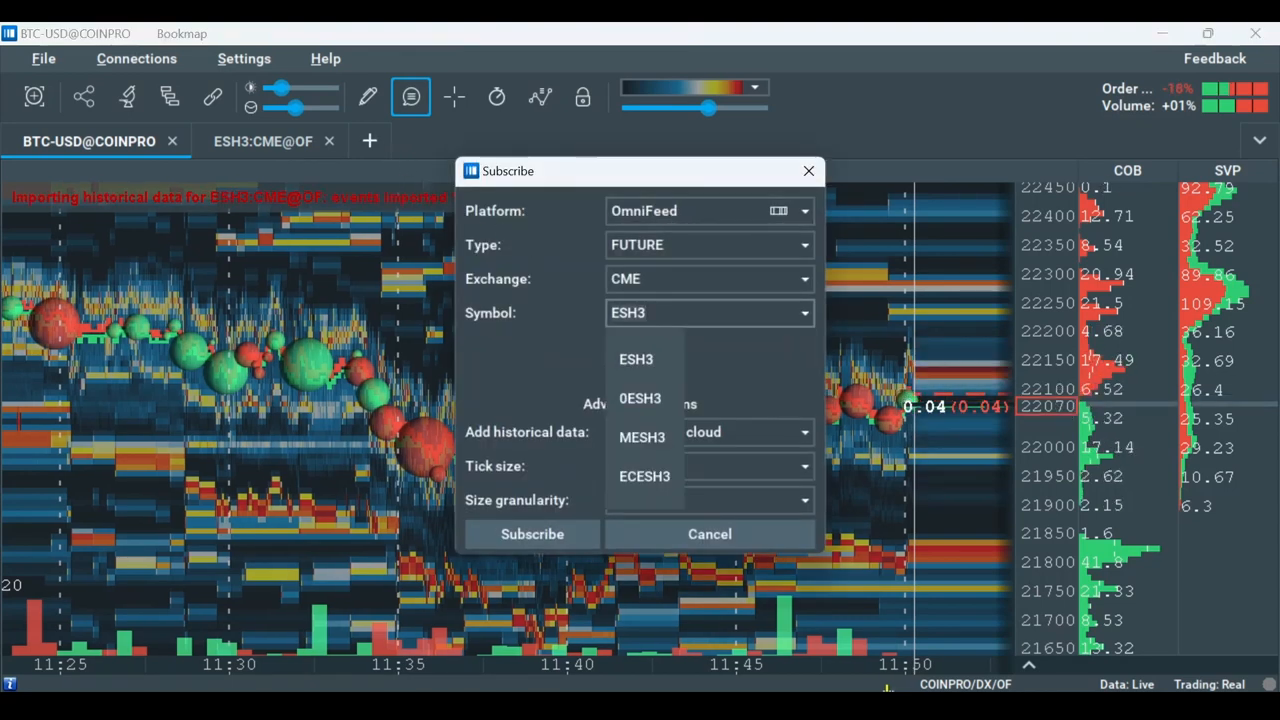
Subscribe to AAPL as a STOCK on CONSOLIDATED and switch to the AAPL@OF tab.
{"action": "left_click", "coordinate": [709, 210]}
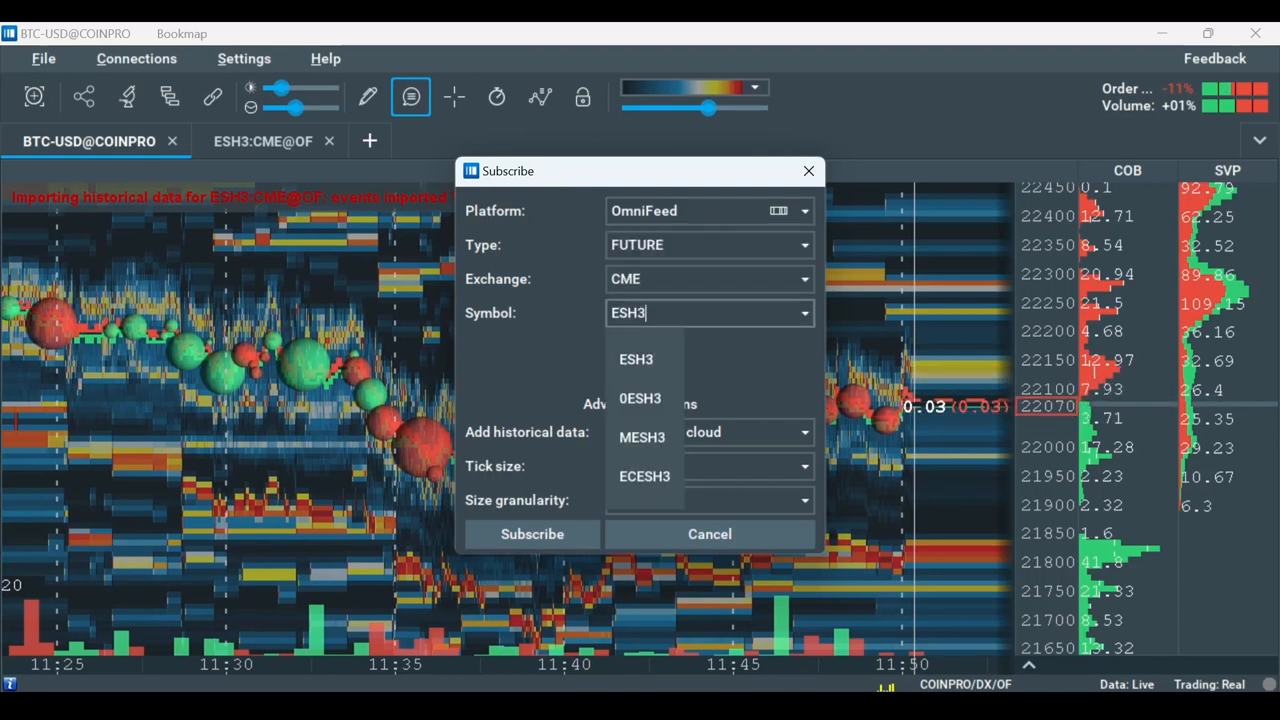
{"action": "left_click", "coordinate": [710, 244]}
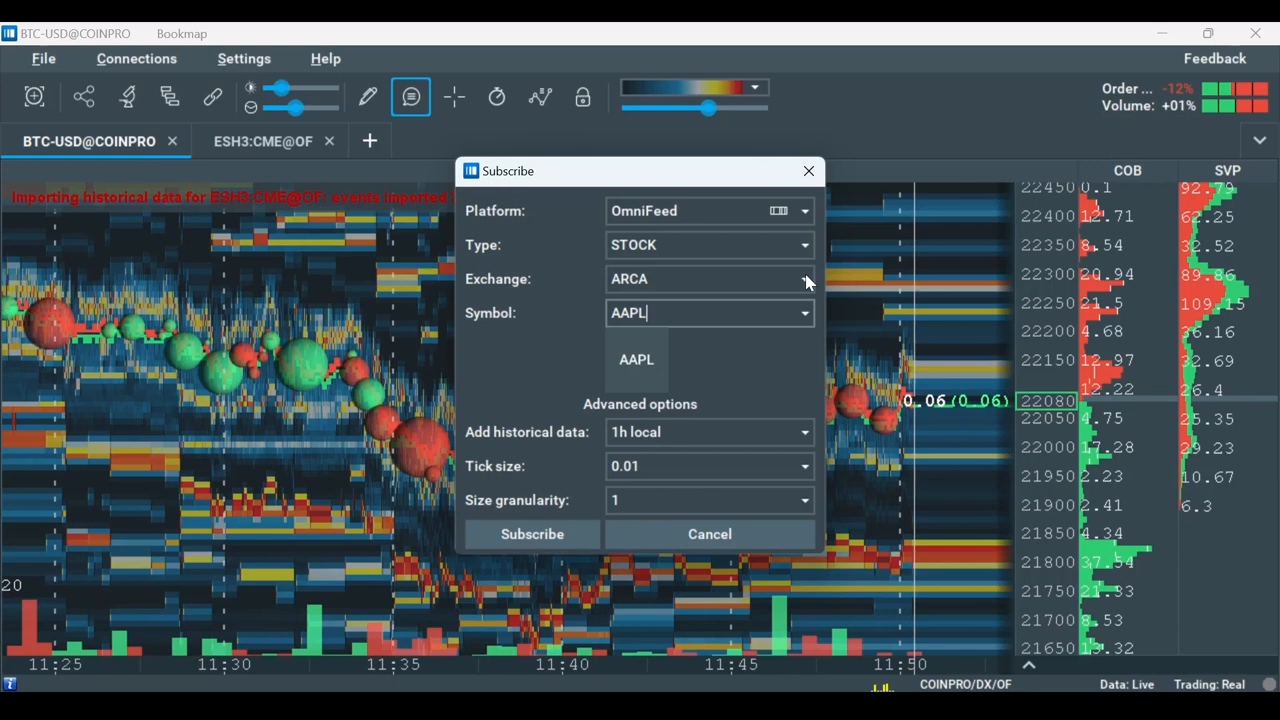
{"action": "left_click", "coordinate": [804, 279]}
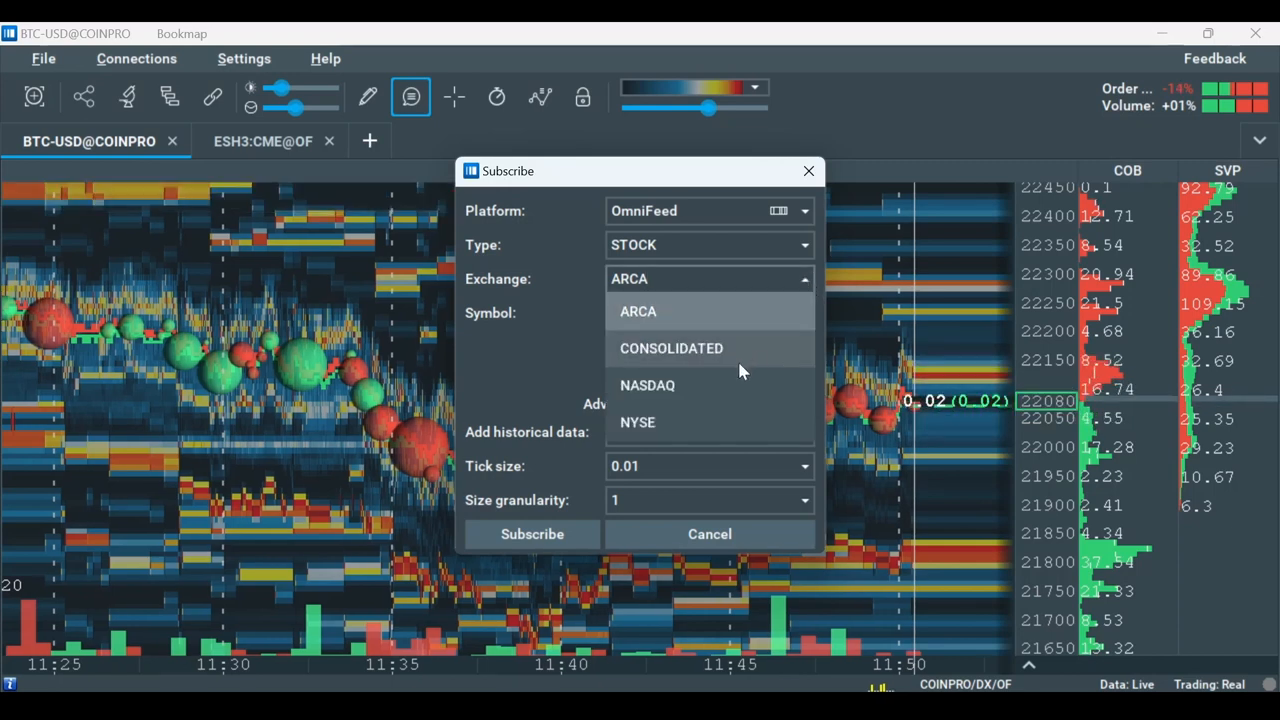
{"action": "left_click", "coordinate": [671, 348]}
{"action": "type", "text": "AAPL"}
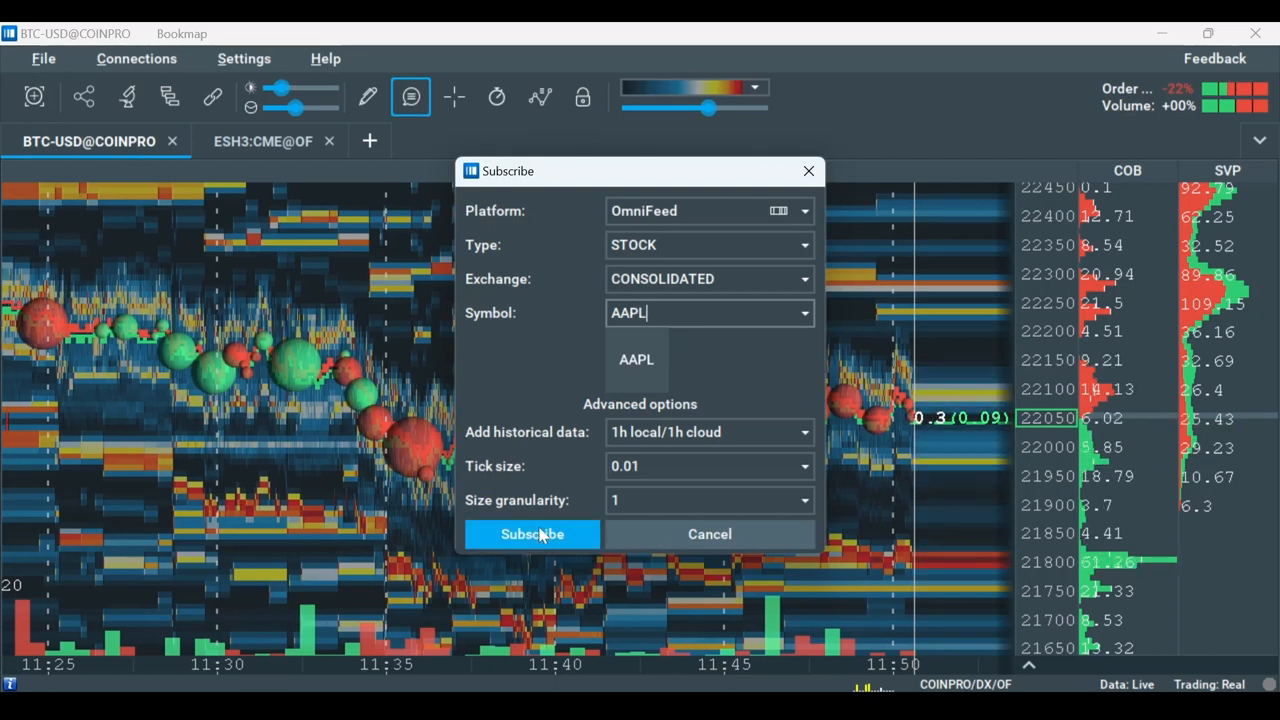
{"action": "left_click", "coordinate": [531, 533]}
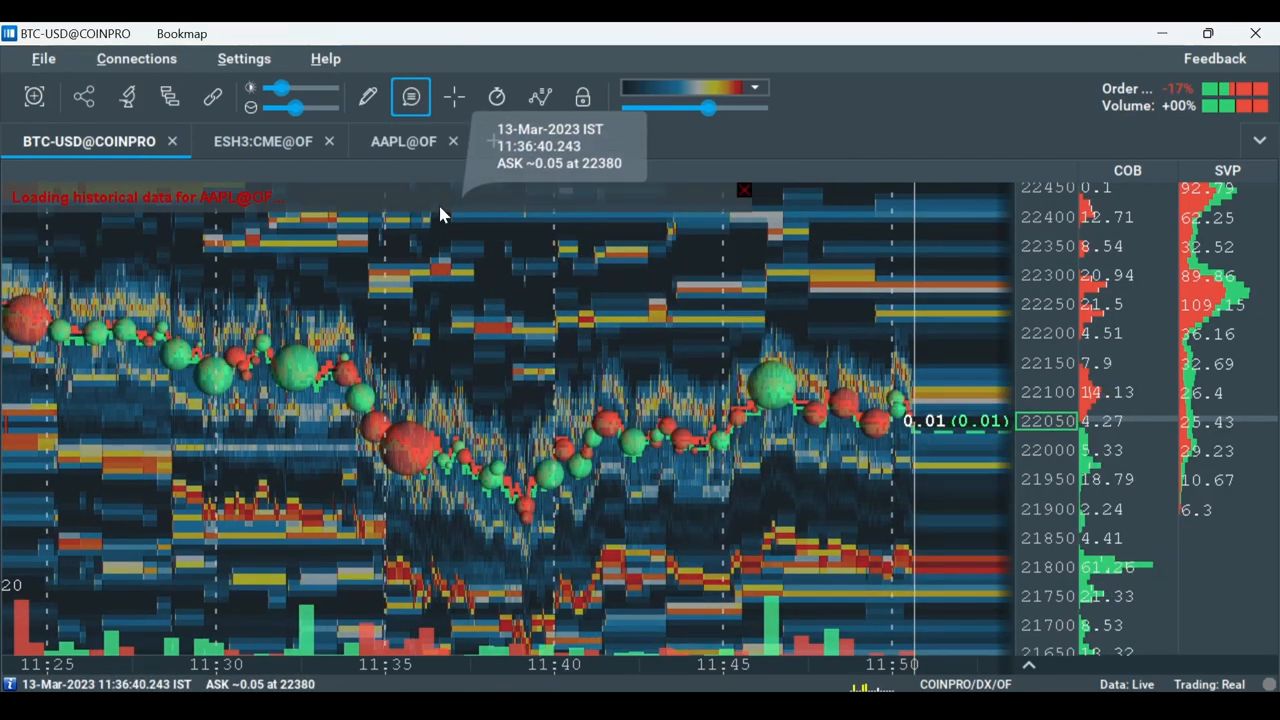
{"action": "left_click", "coordinate": [403, 141]}
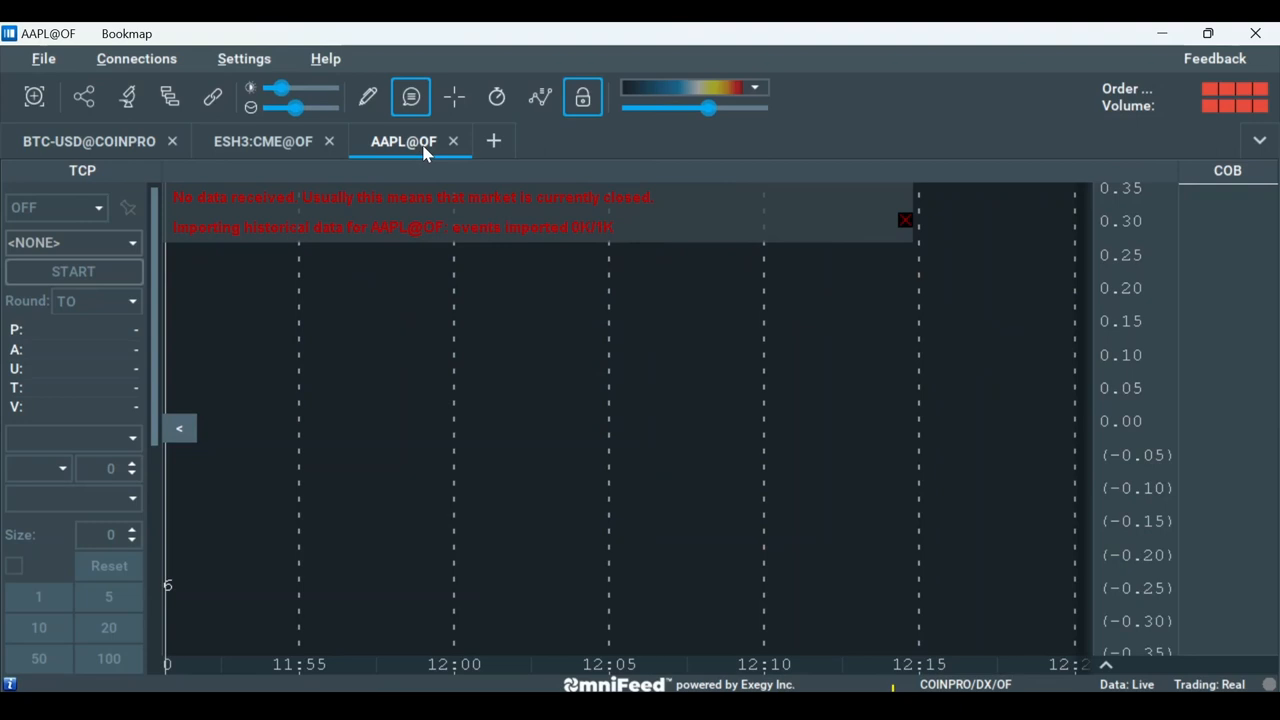